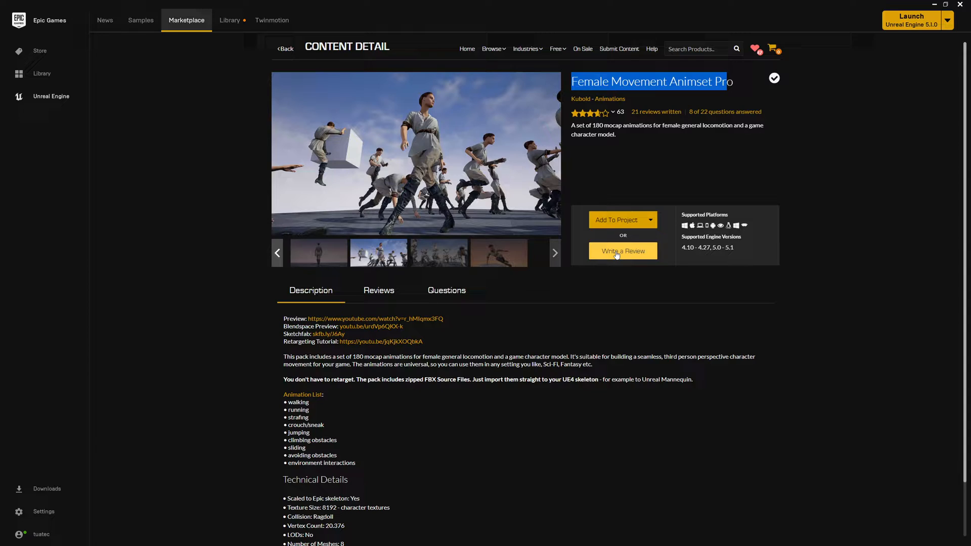
pyautogui.moveTo(896, 39)
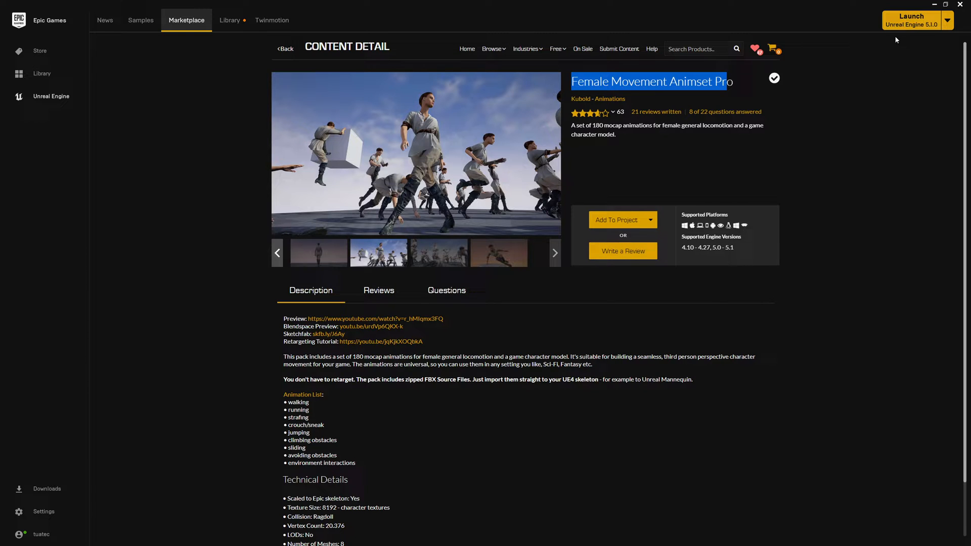
# In the Quinn character blueprint, search the Anim Class list for 'ue5'.
pyautogui.click(912, 20)
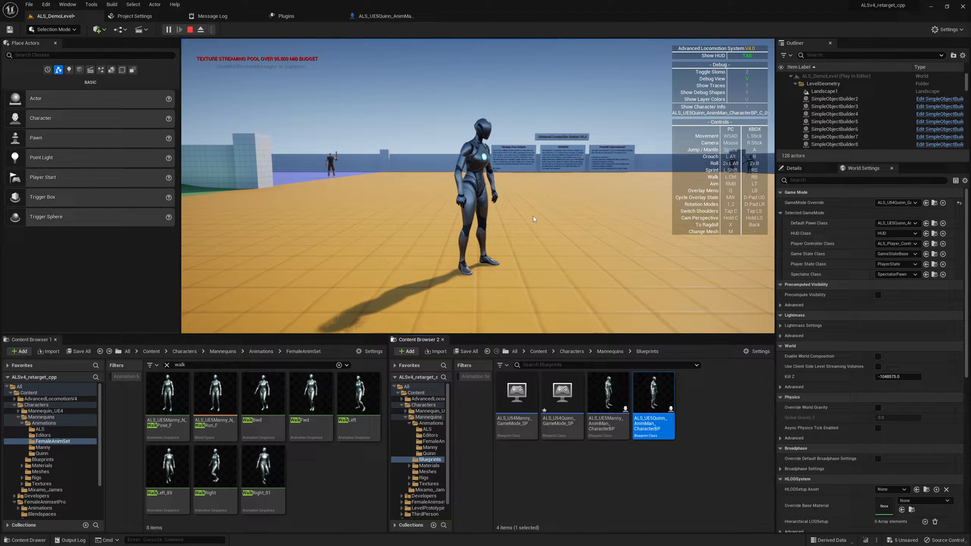
pyautogui.click(187, 29)
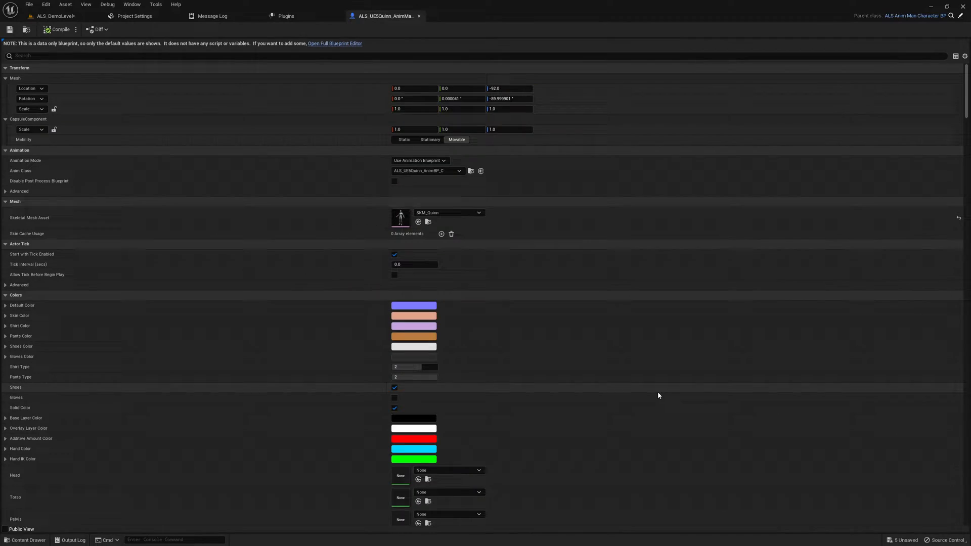
pyautogui.click(427, 170)
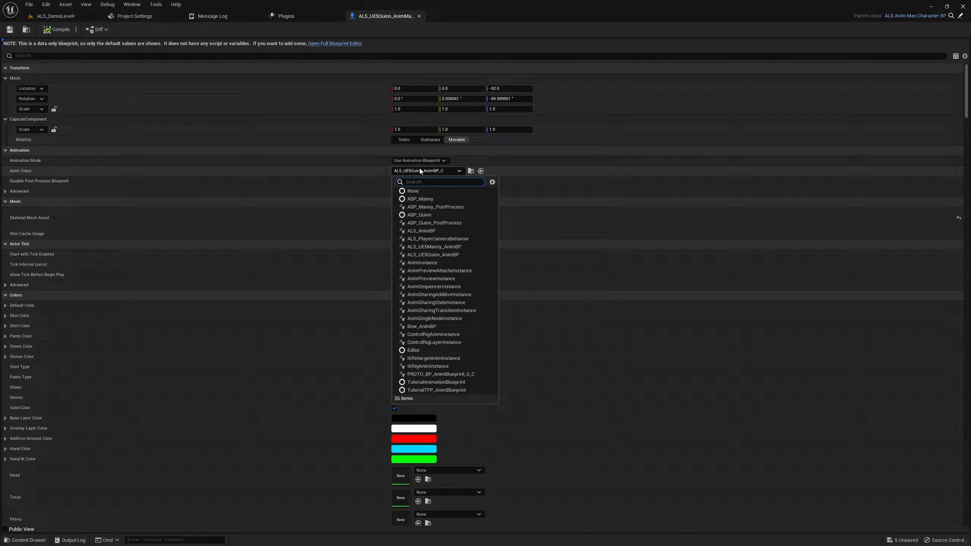
pyautogui.write('ue5')
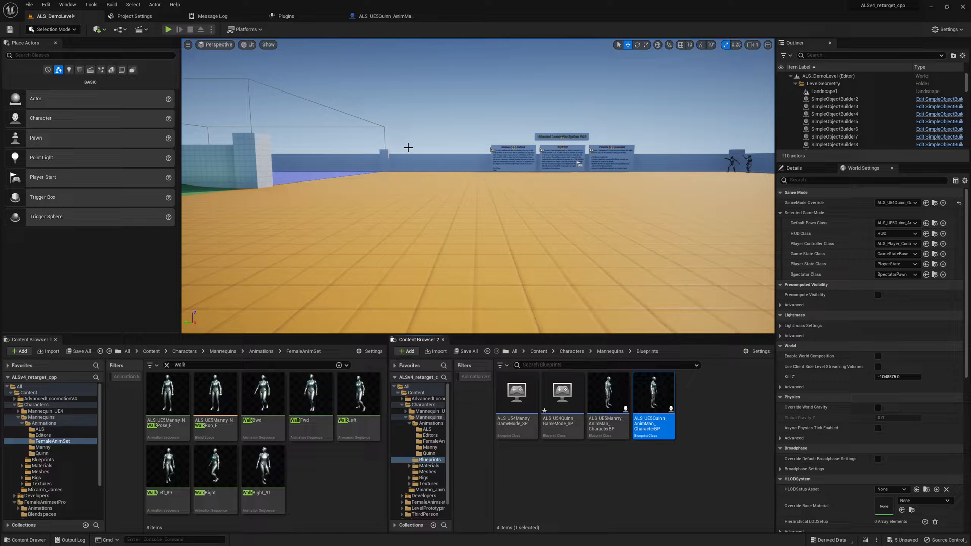
# Show the Anim Class choices for the Quinn blueprint, currently ALS_UE5Manny_AnimBP.
pyautogui.click(167, 28)
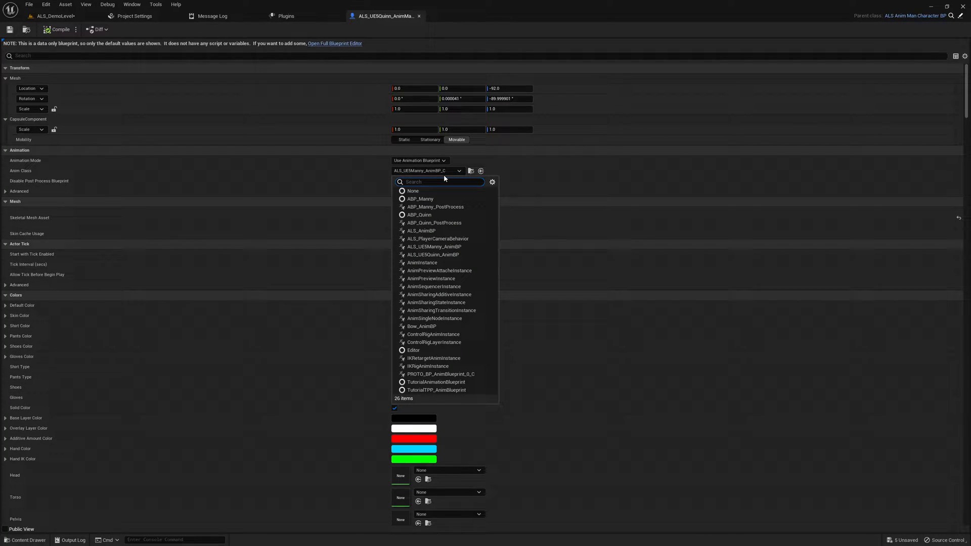
# Reopen the Anim Class list and search it for 'quinn' to find ALS_UE5Quinn_AnimBP.
pyautogui.click(434, 246)
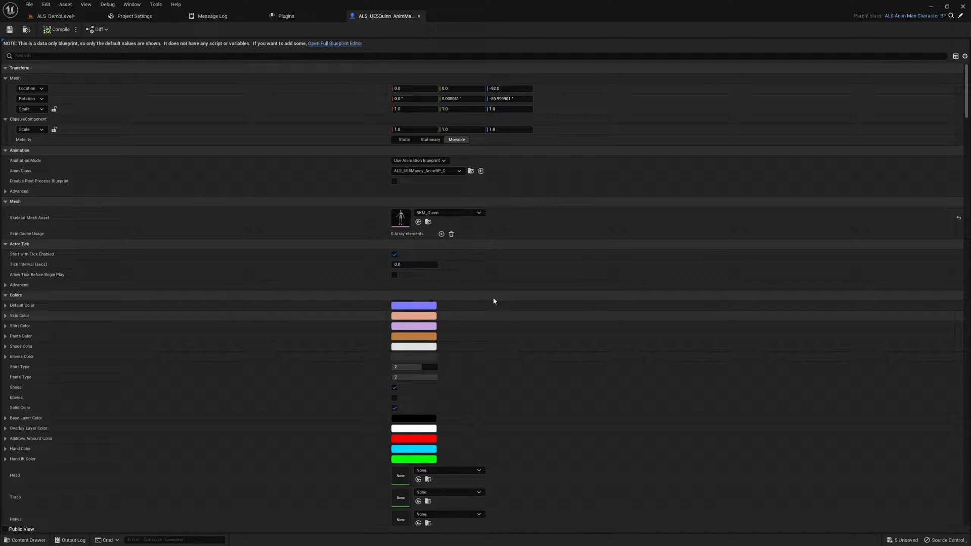
pyautogui.click(459, 170)
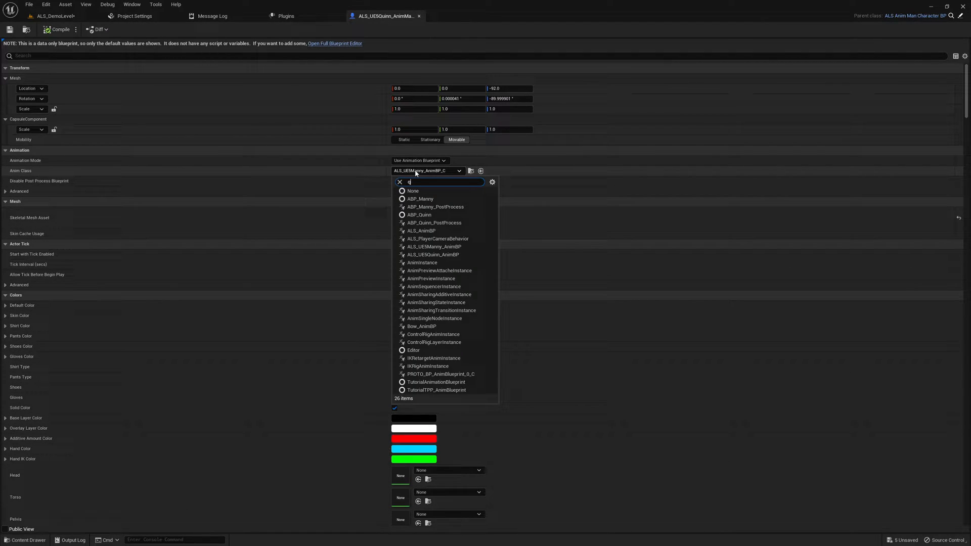
pyautogui.write('quinn')
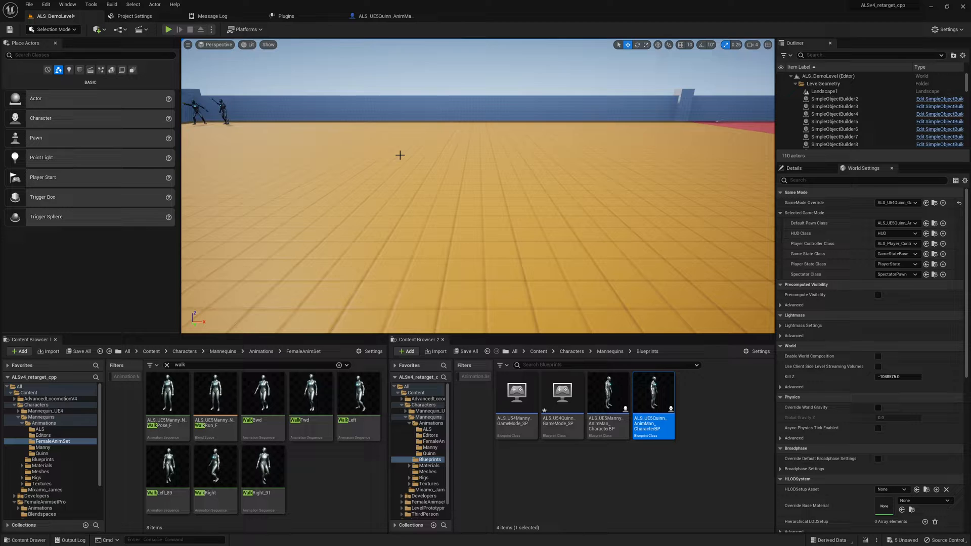
pyautogui.click(166, 28)
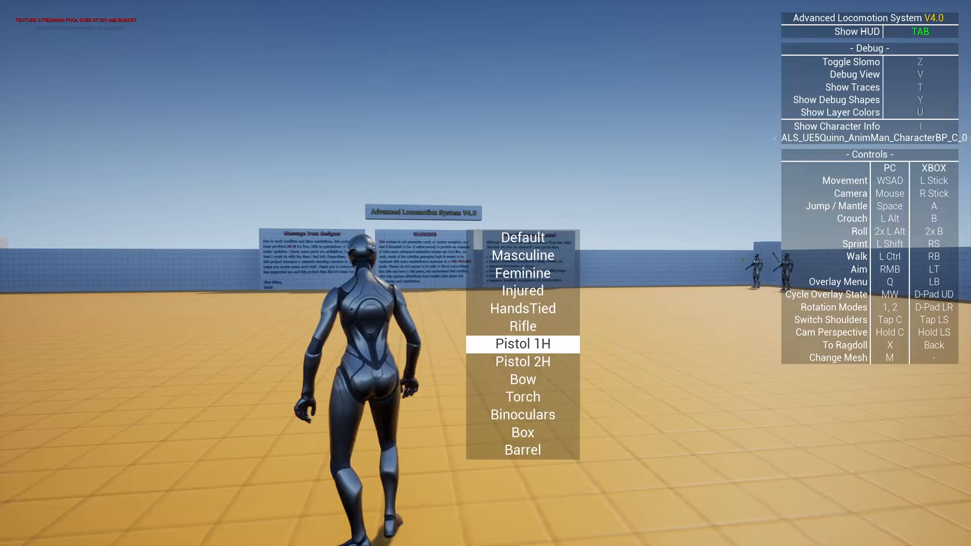
pyautogui.click(522, 344)
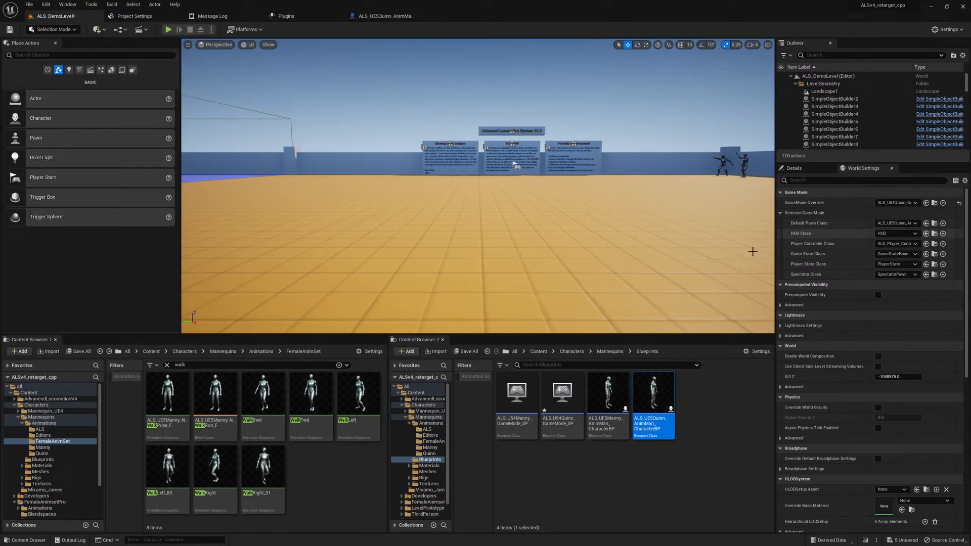
# Preview the ALS_UE5Manny_N_Walk blend space with the preview point near full stride.
pyautogui.click(214, 393)
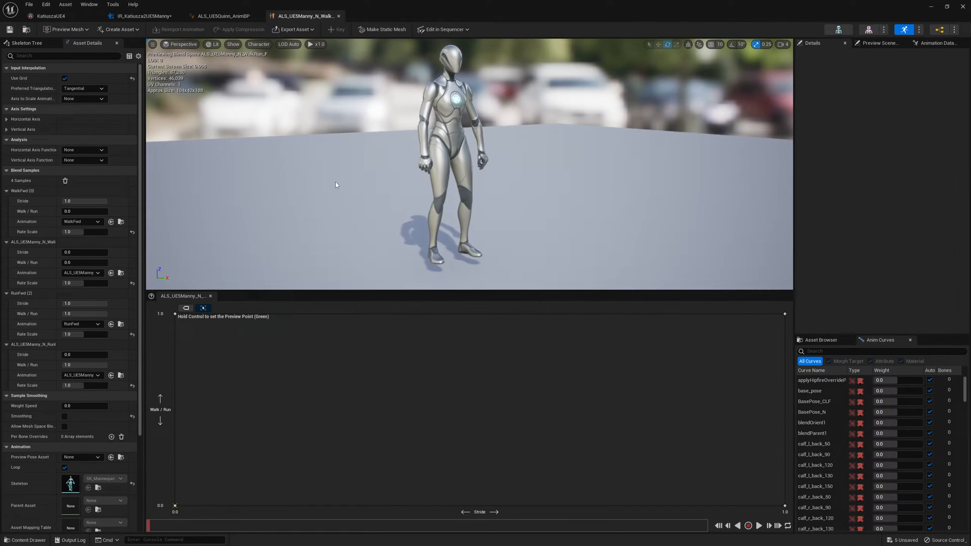
pyautogui.moveTo(223, 355)
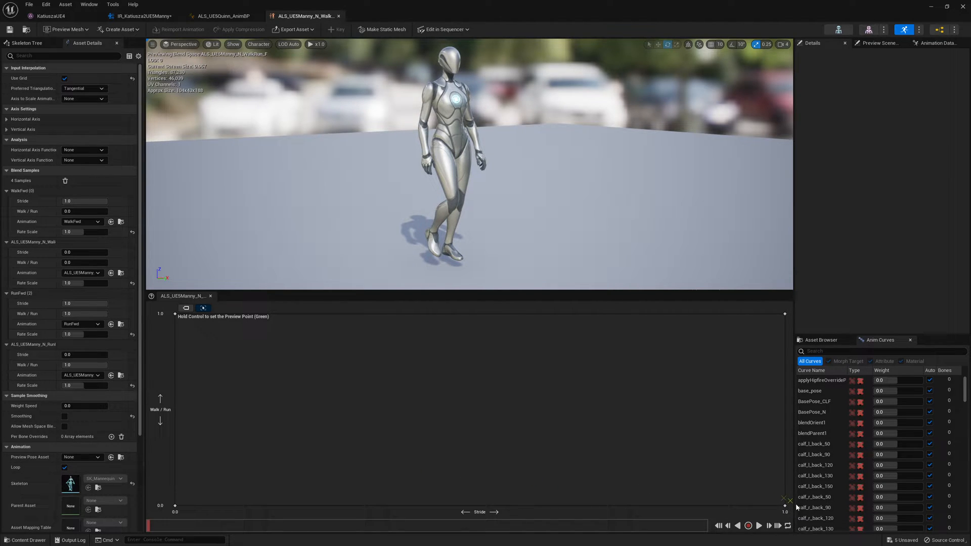
pyautogui.click(759, 540)
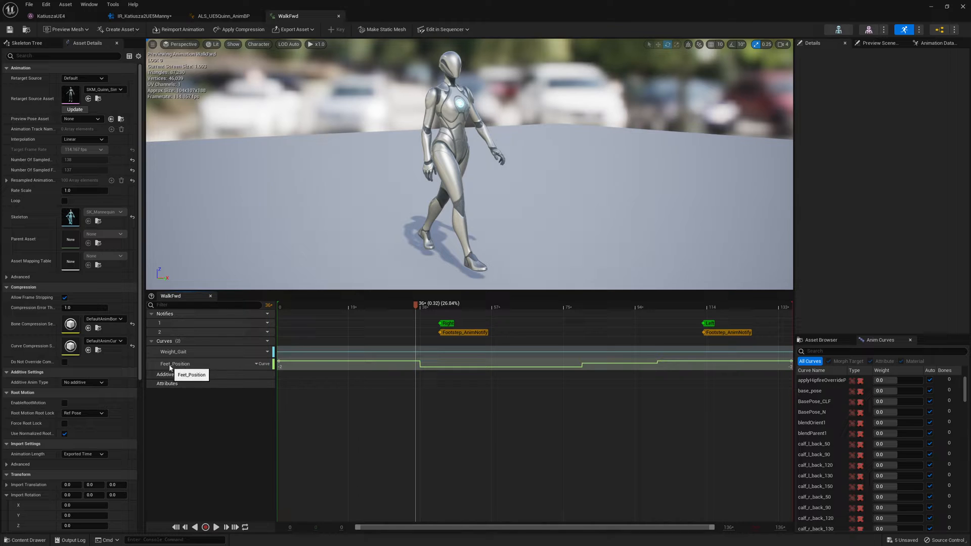
pyautogui.moveTo(185, 371)
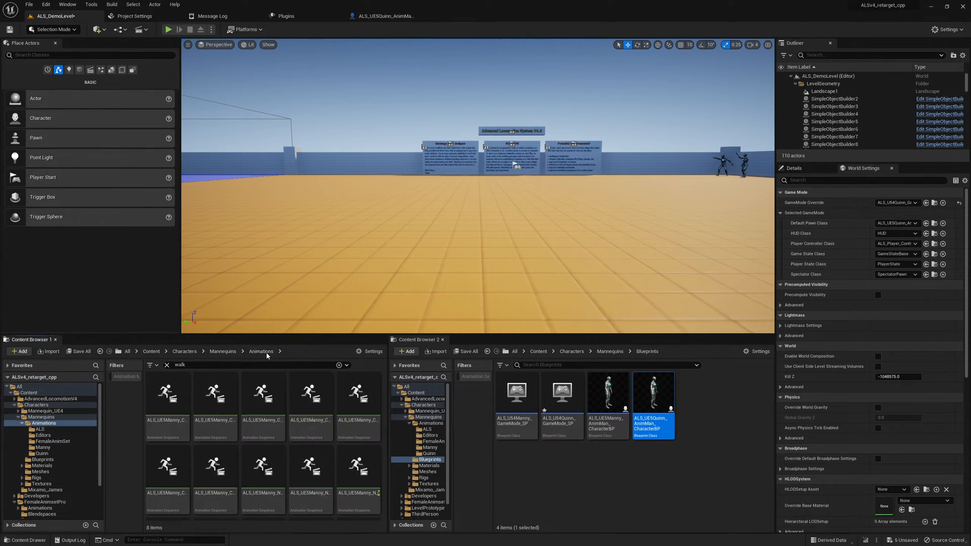
# Select the IK_Katiusza2UE5Manny retargeter in the FemaleAnimsetPro Rigs folder.
pyautogui.click(223, 352)
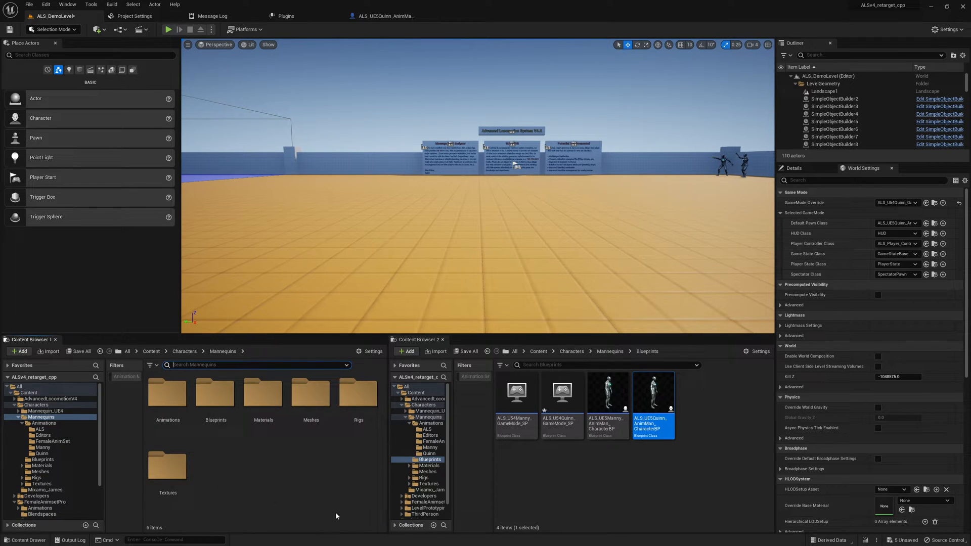
pyautogui.click(358, 392)
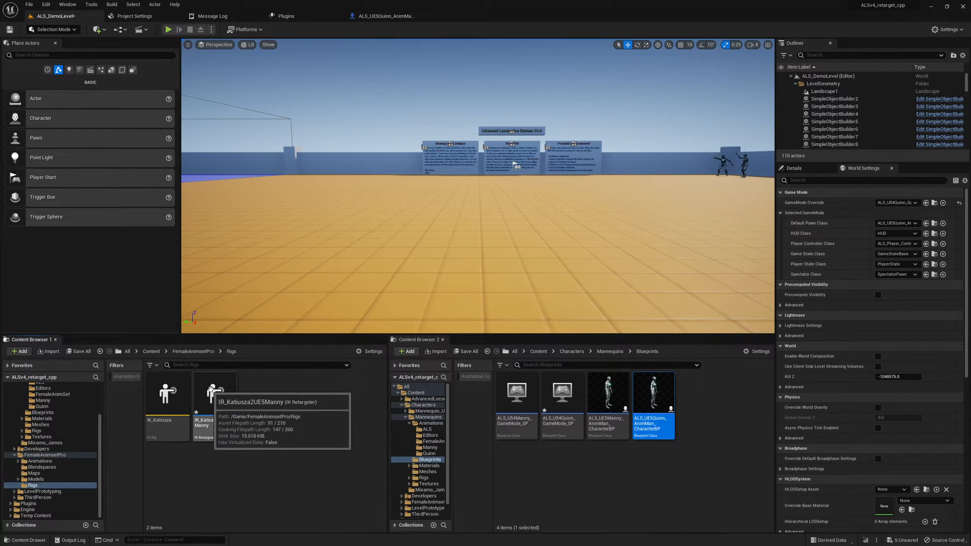
pyautogui.click(215, 392)
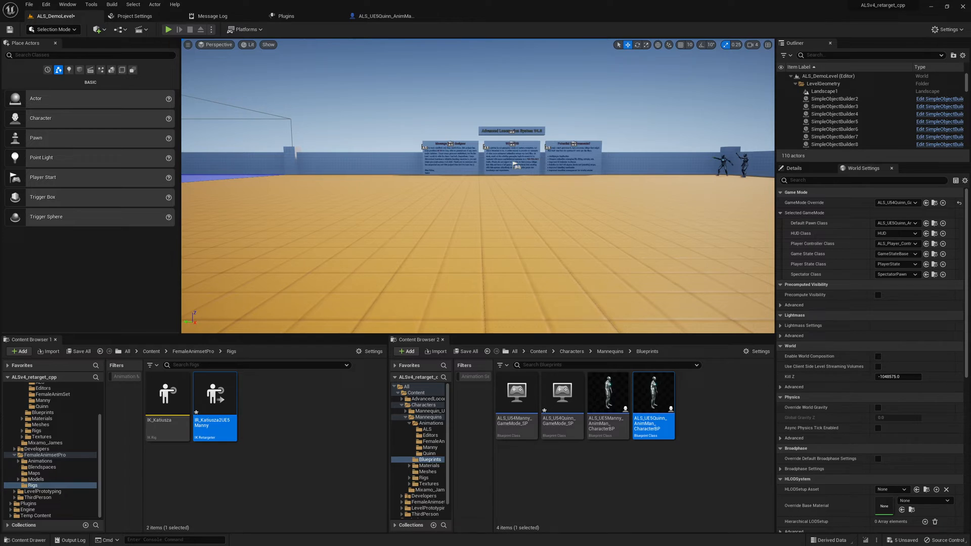
# Edit the IK_Katiusza2UE5Manny retargeter and find the WalkFwd animation via 'walkfw'.
pyautogui.doubleClick(214, 393)
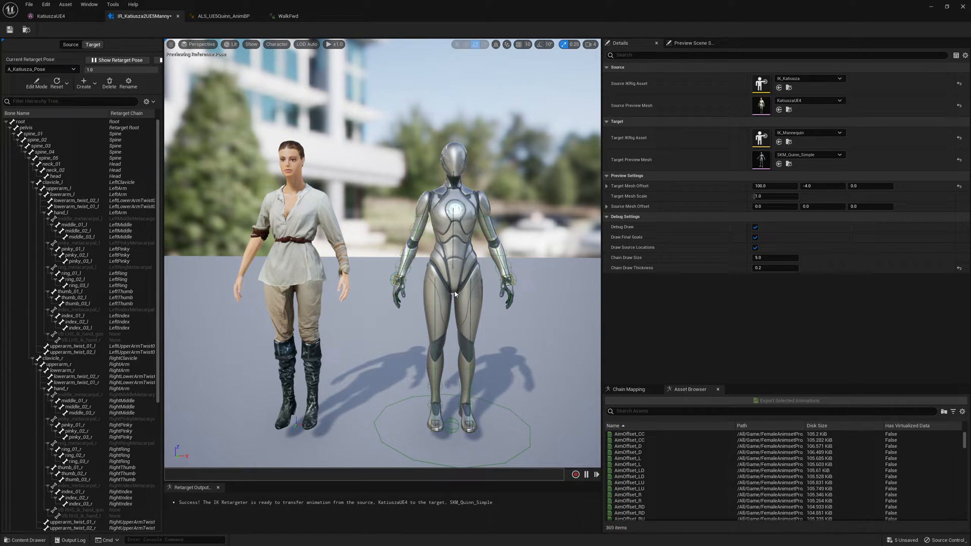
pyautogui.moveTo(35, 84)
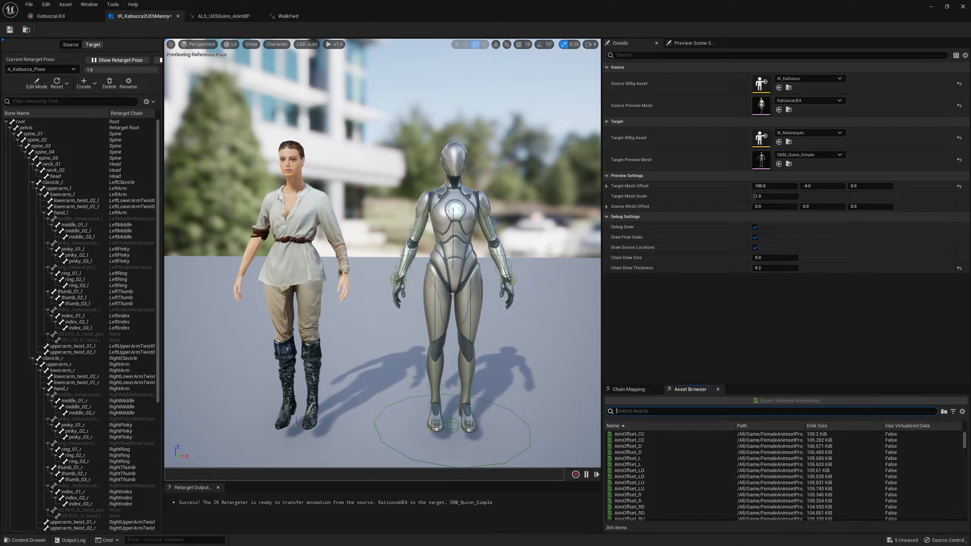
pyautogui.write('walkfwd')
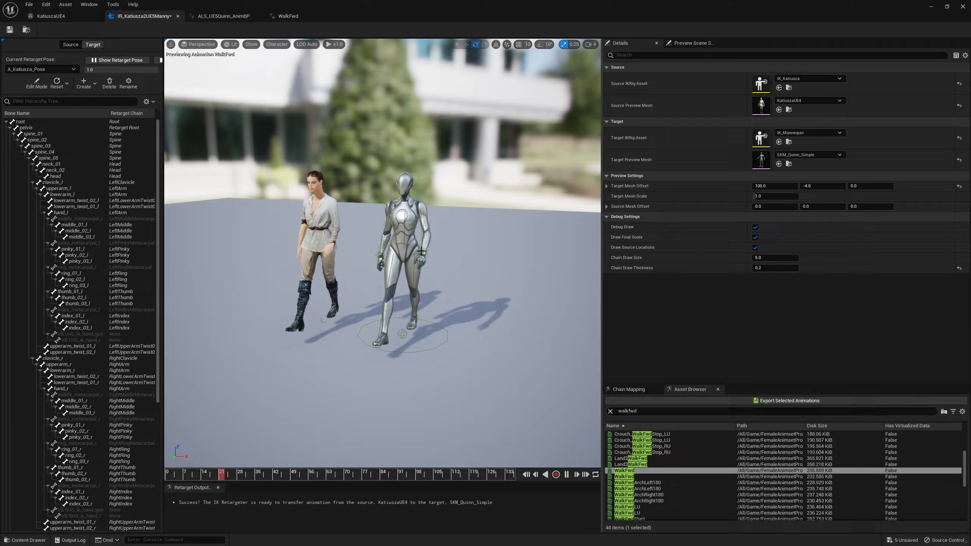
# Pause the WalkFwd preview before editing the retarget pose.
pyautogui.click(566, 475)
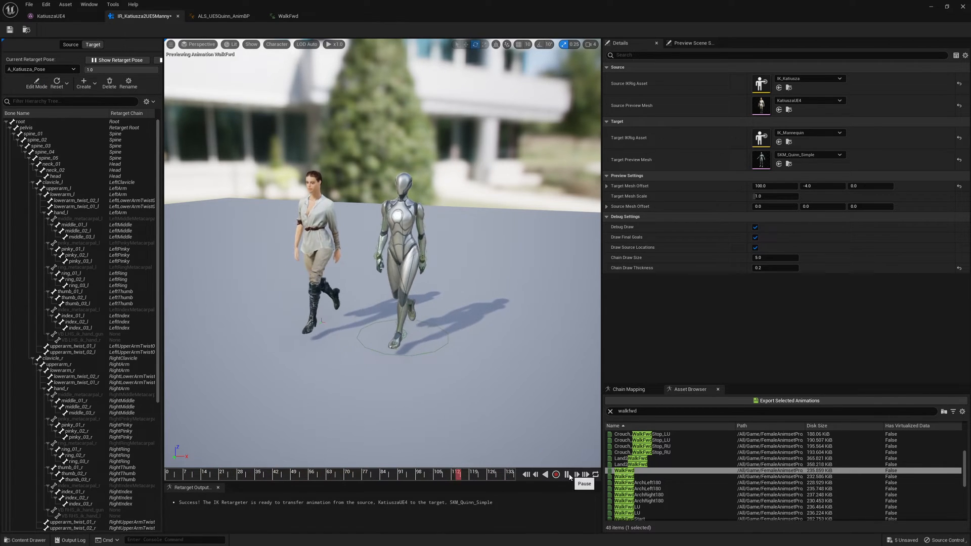
pyautogui.click(566, 474)
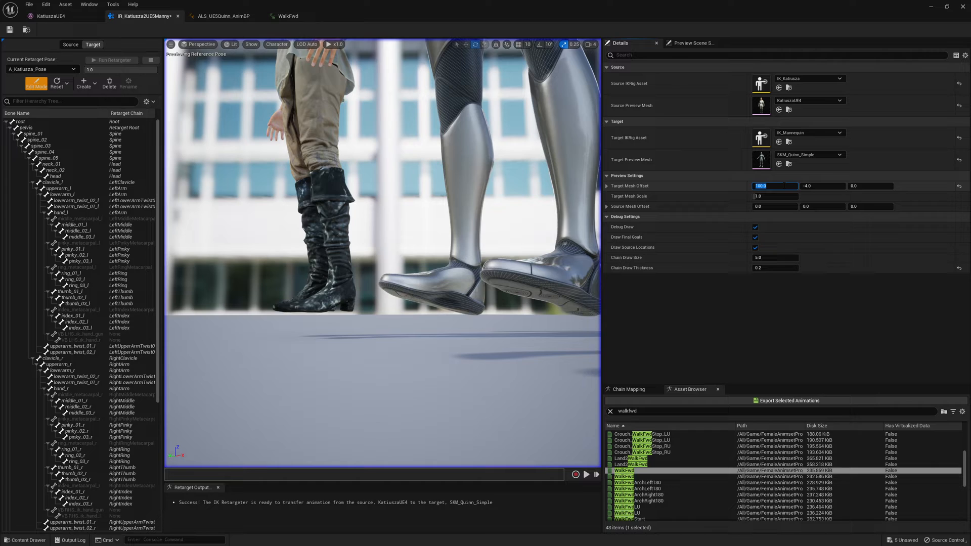
pyautogui.write('0.0')
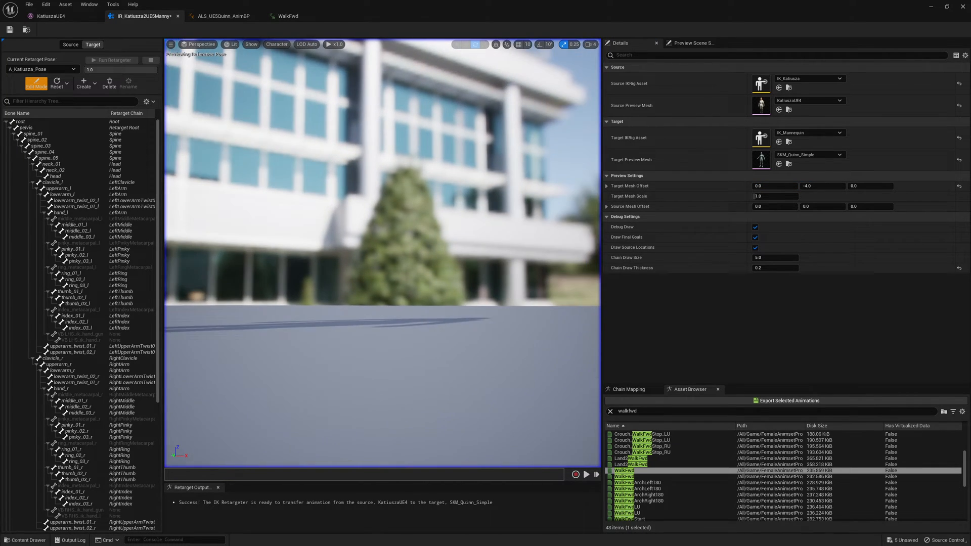
pyautogui.click(775, 186)
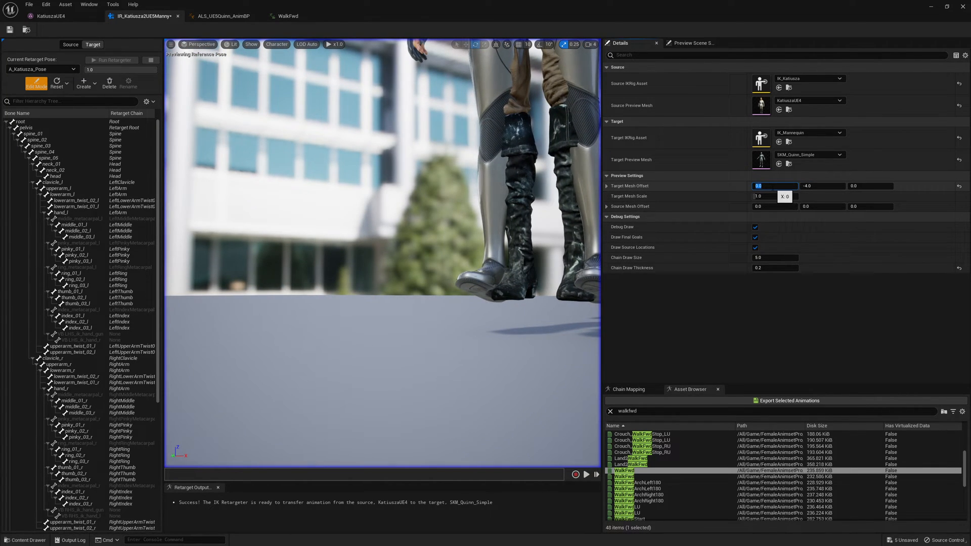
pyautogui.write('100.0')
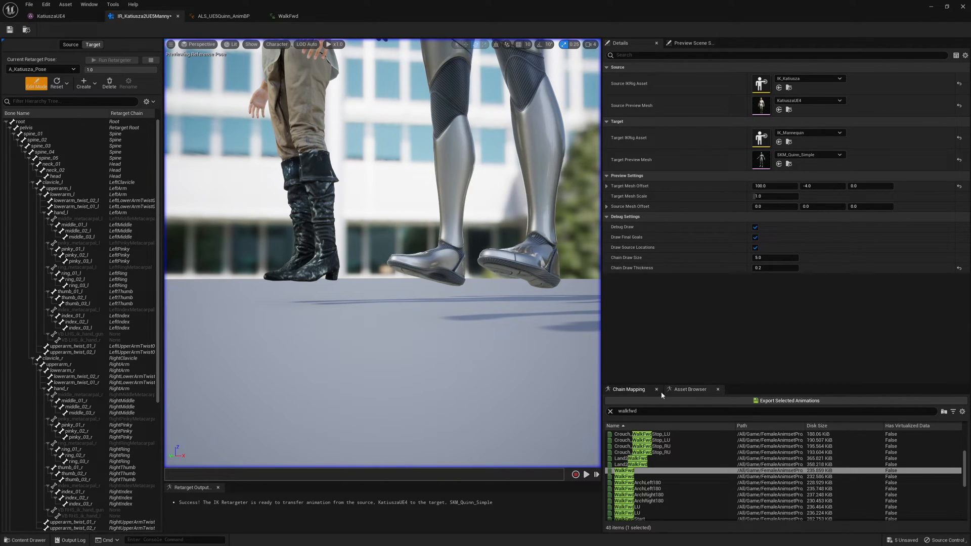
# Filter chain mapping to 'leg' and select both LeftLeg and RightLeg chains together.
pyautogui.click(628, 388)
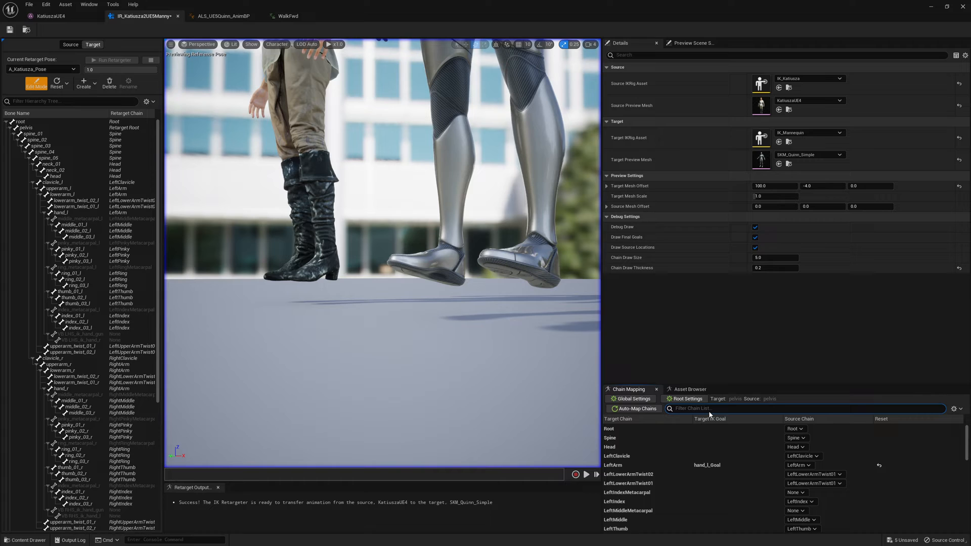
pyautogui.write('leg')
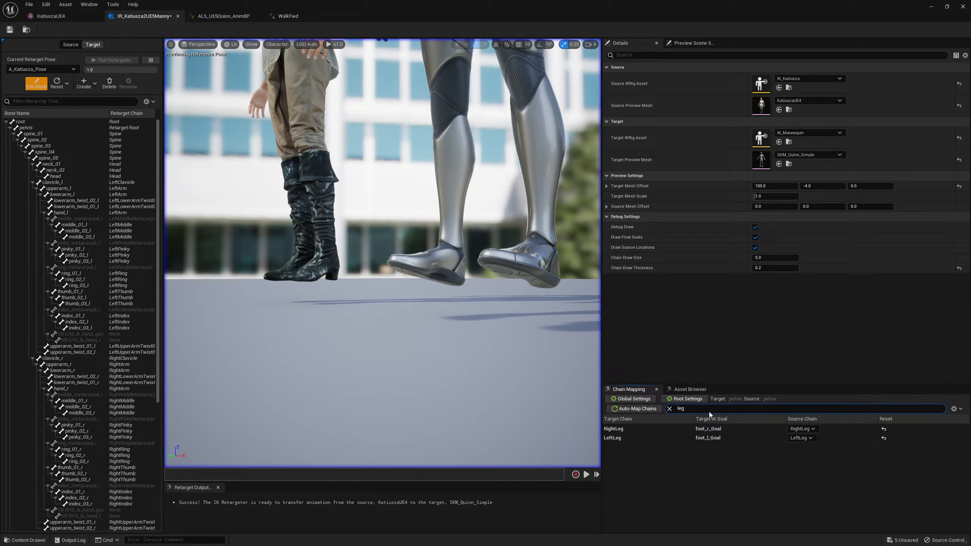
pyautogui.click(613, 436)
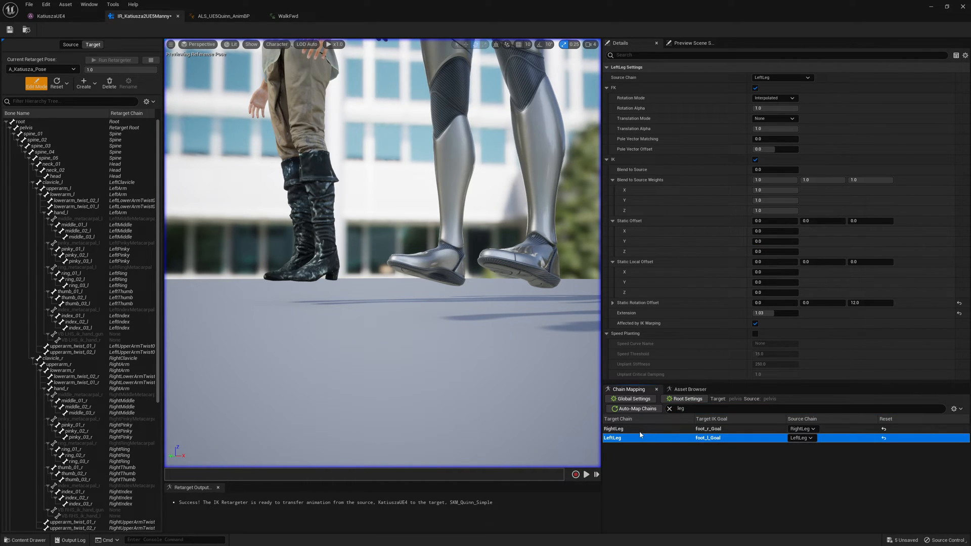
pyautogui.click(613, 429)
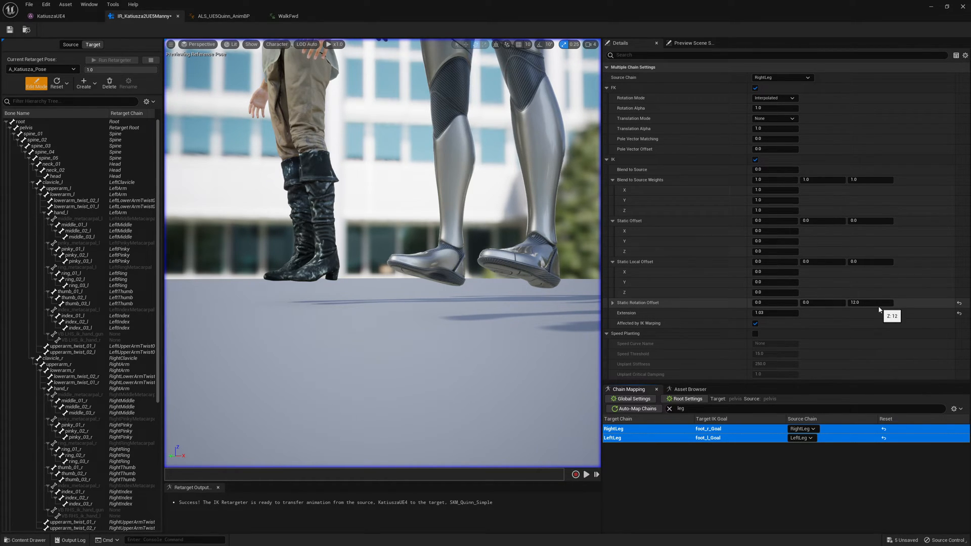
pyautogui.moveTo(316, 136)
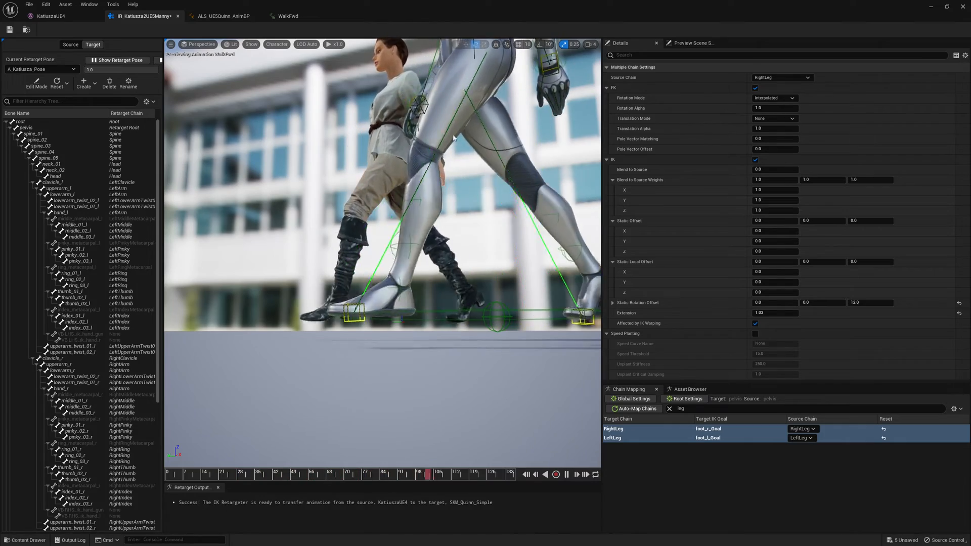
# Switch from the retargeter back to the ALS_DemoLevel editor.
pyautogui.click(336, 44)
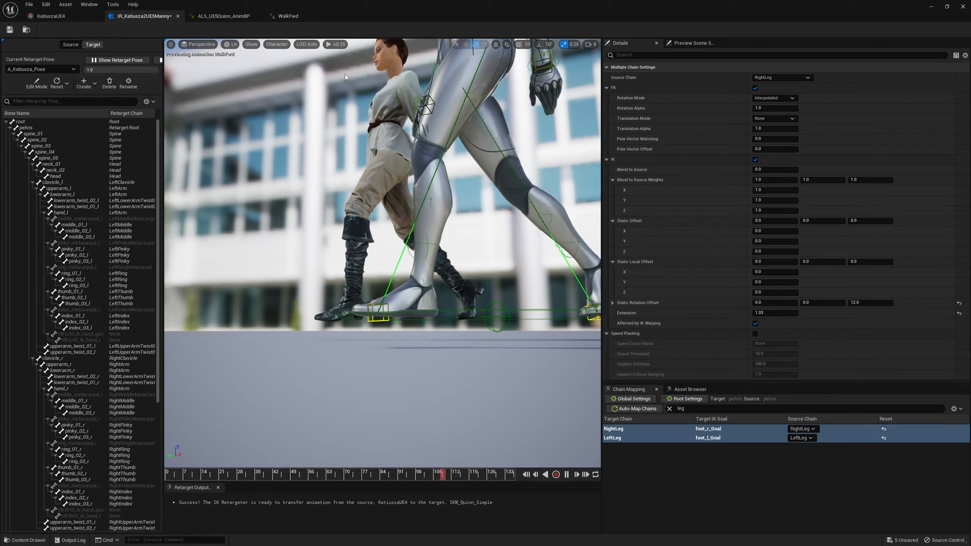
pyautogui.click(337, 43)
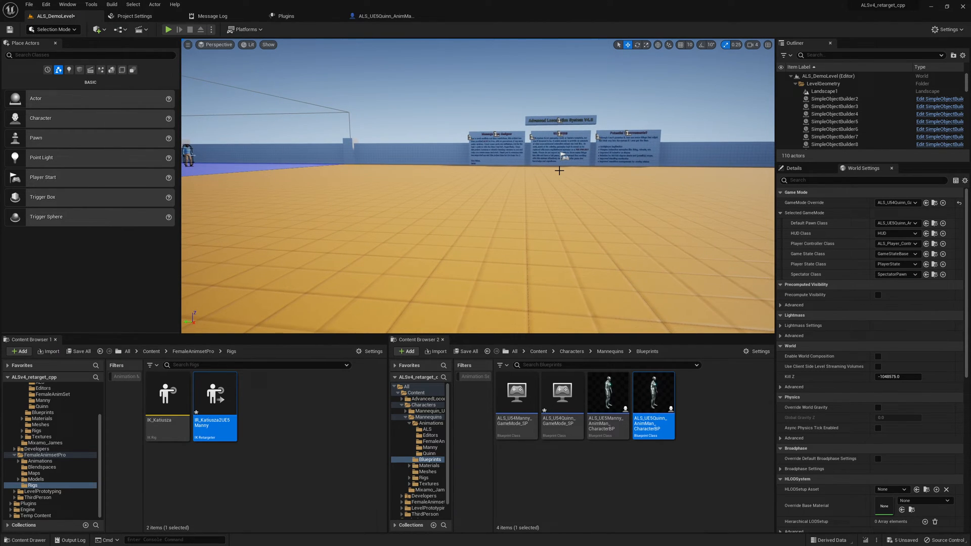
pyautogui.click(167, 29)
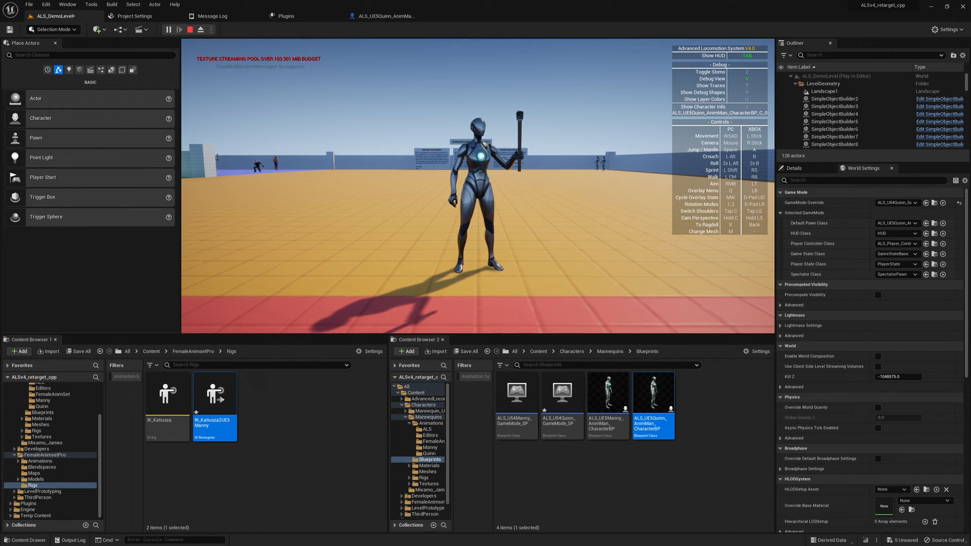
pyautogui.click(192, 29)
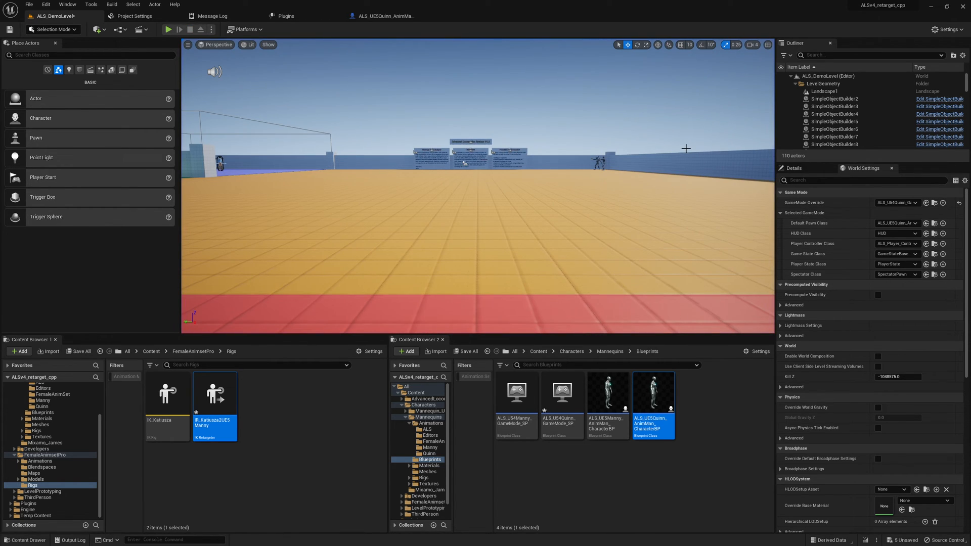